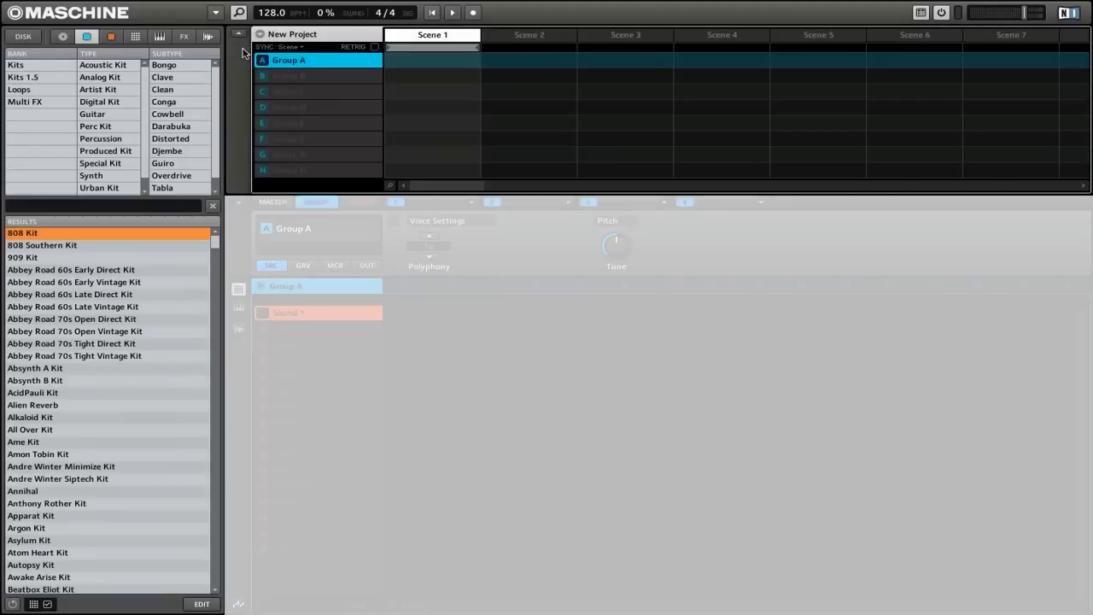
Step: Filter the kit results to Analog Kits and load the 808 Kit into Group A
{"action": "left_click", "coordinate": [316, 202]}
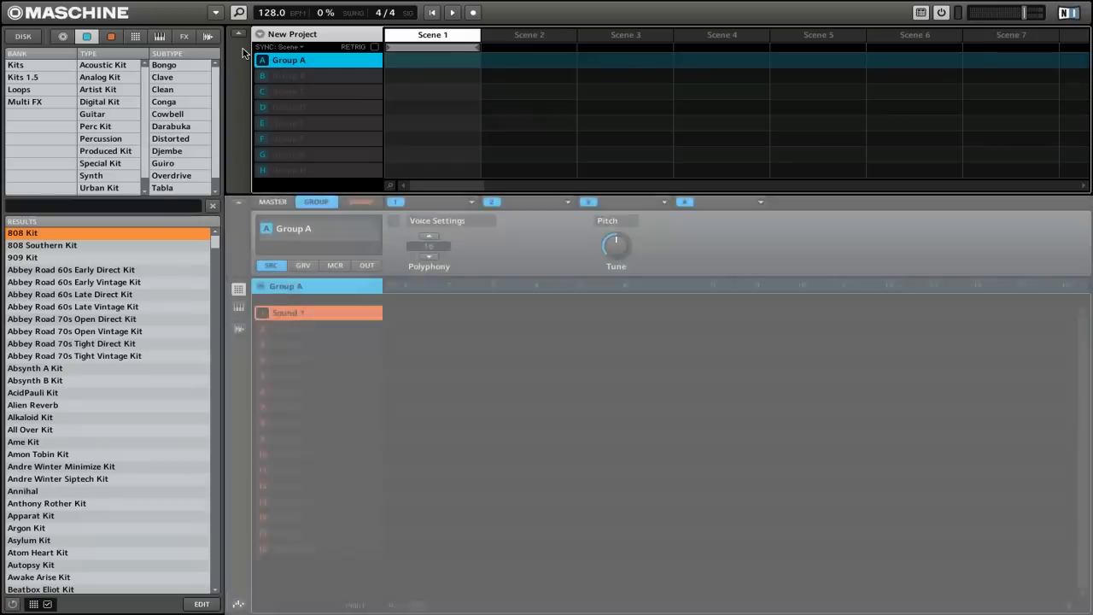
{"action": "left_click", "coordinate": [360, 201]}
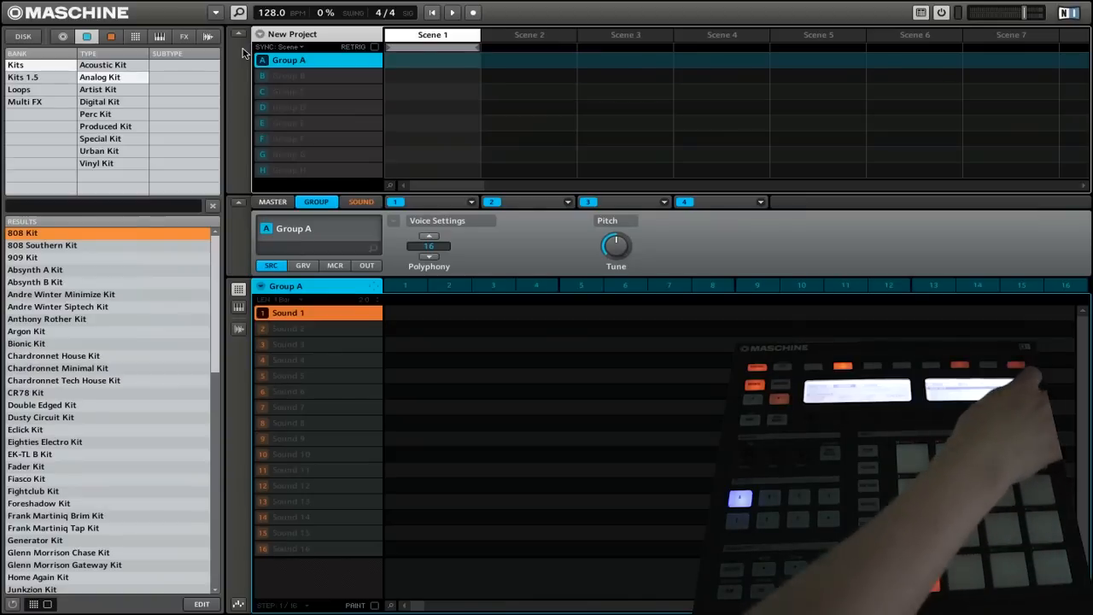
{"action": "double_click", "coordinate": [22, 233]}
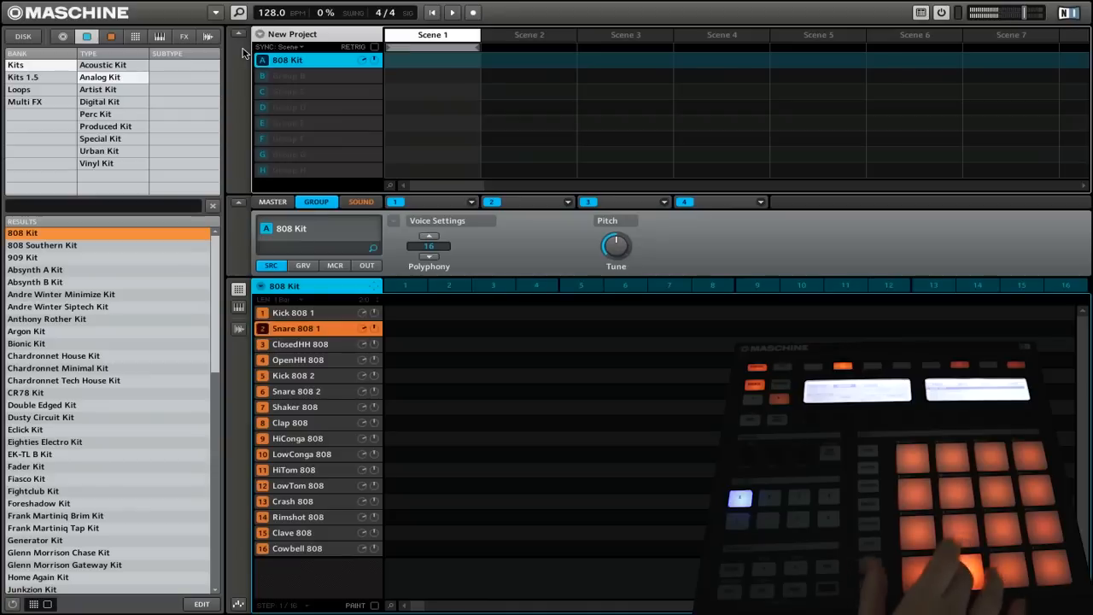
Step: Select a sound in the 808 Kit's sound list to audition it
{"action": "left_click", "coordinate": [290, 423]}
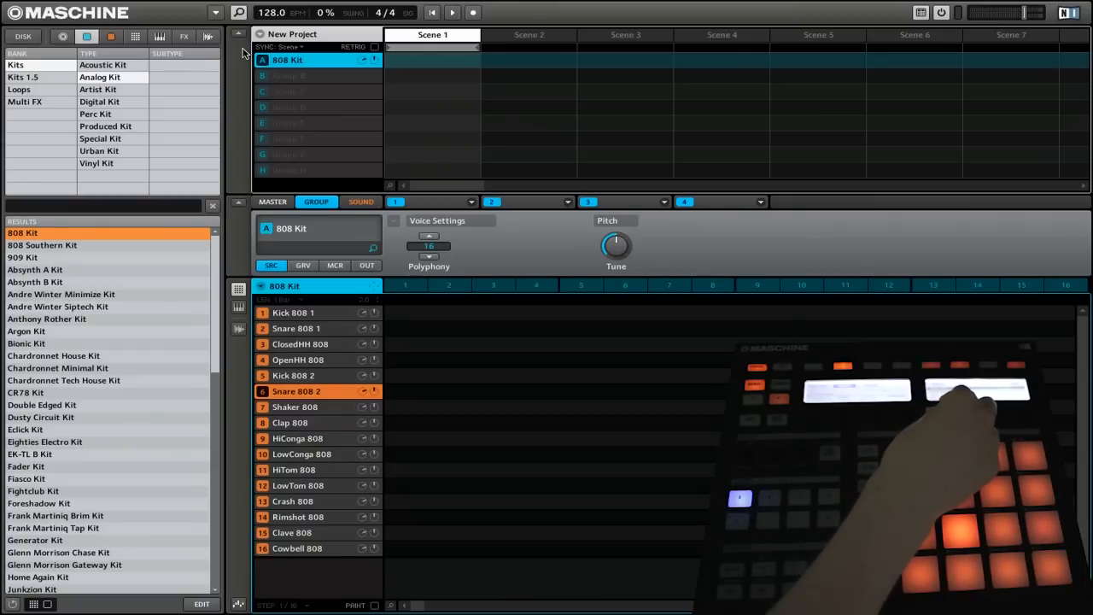
Step: Load the 909 Kit from the browser results into the group
{"action": "left_click", "coordinate": [23, 256]}
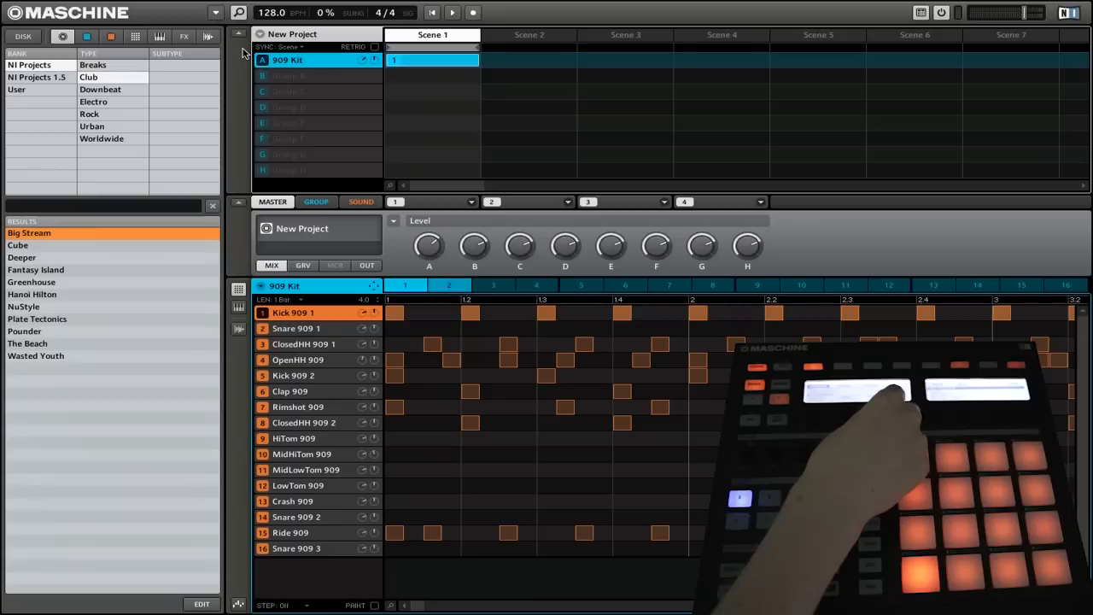
Step: Load the Wasted Youth project from the Club projects list
{"action": "left_click", "coordinate": [31, 294]}
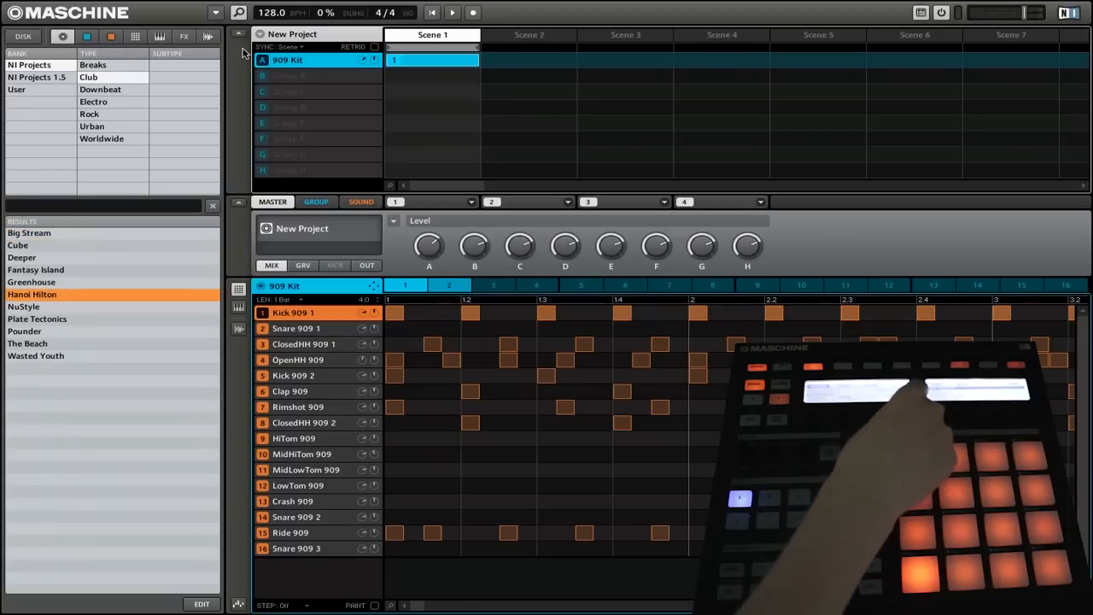
{"action": "left_click", "coordinate": [36, 355]}
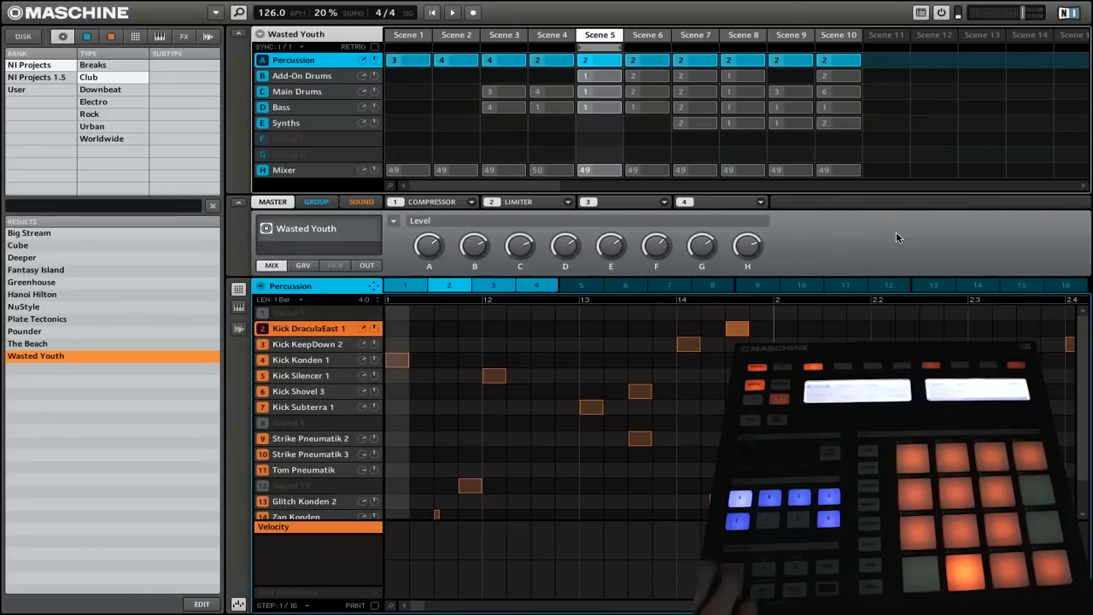
Step: Review the Add-On Drums, Bass and Synths groups, ending back on Percussion
{"action": "left_click", "coordinate": [301, 75]}
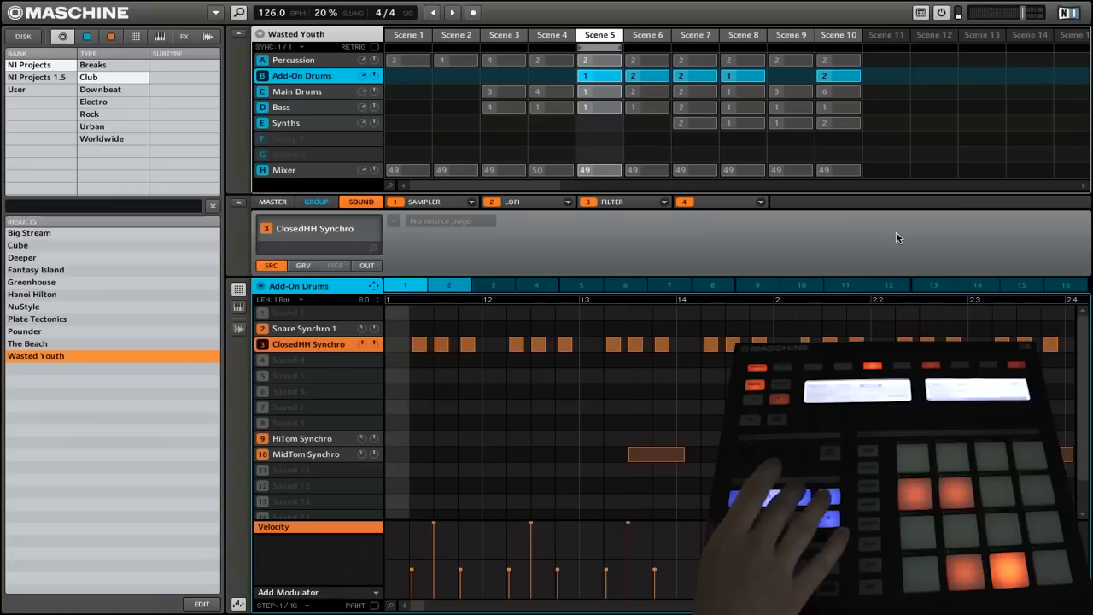
{"action": "left_click", "coordinate": [282, 106]}
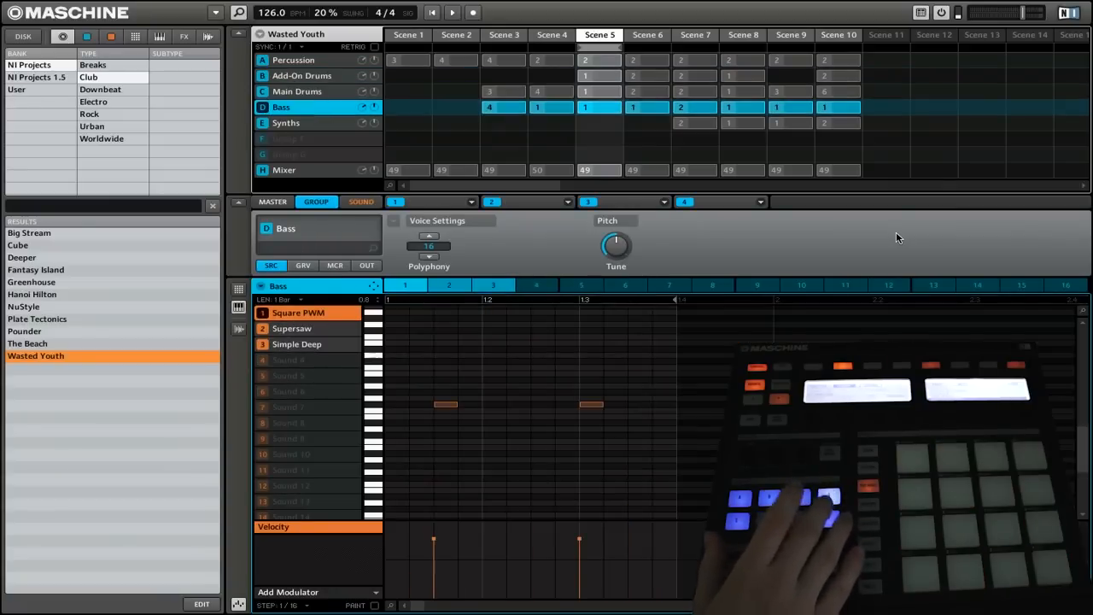
{"action": "left_click", "coordinate": [287, 123]}
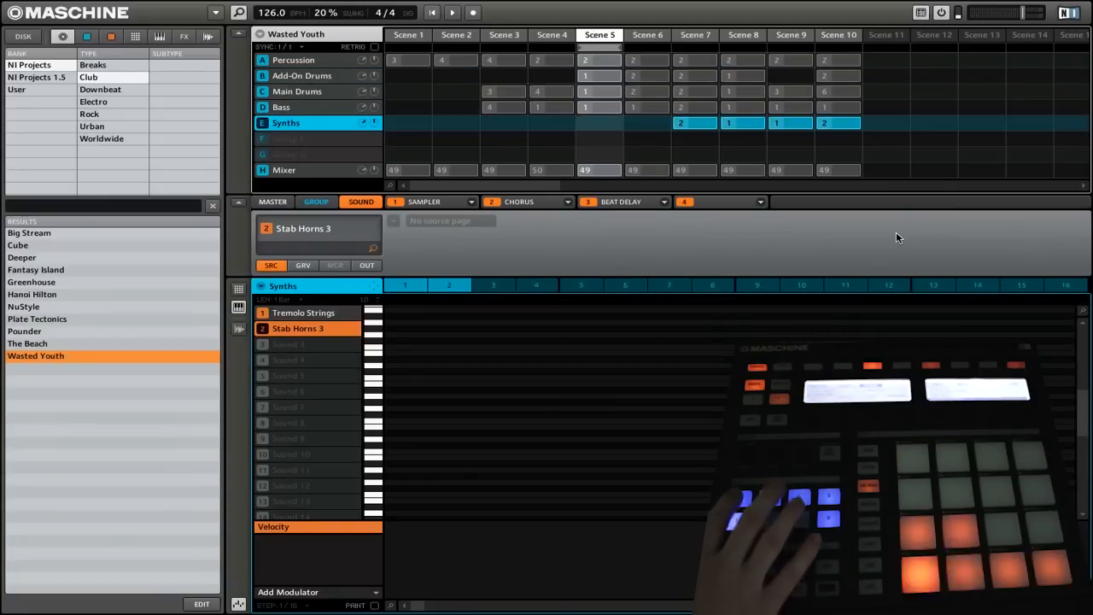
{"action": "left_click", "coordinate": [294, 59]}
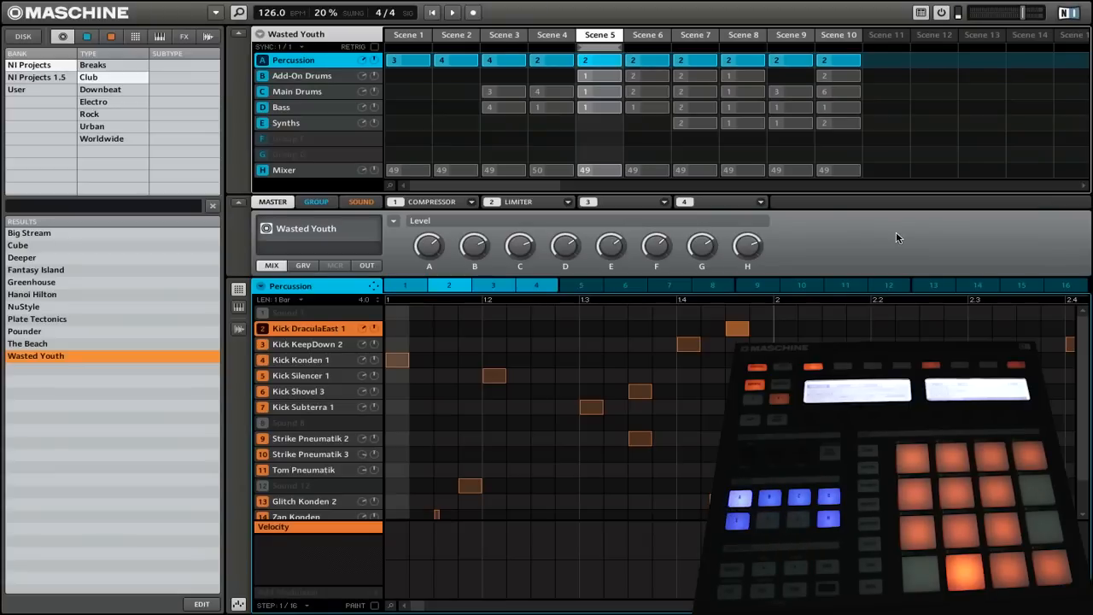